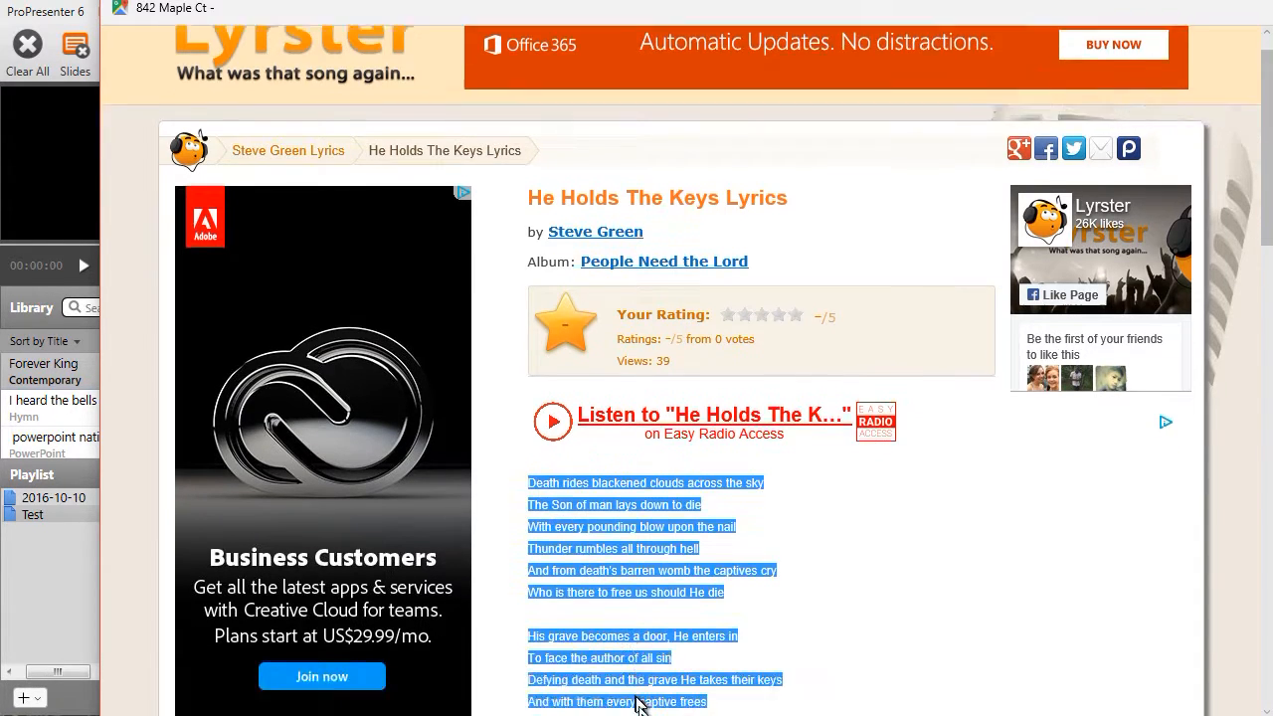
Scroll the Lyrster page to include the final lines of He Holds The Keys
{"action": "scroll", "scroll_direction": "down", "scroll_amount": 3}
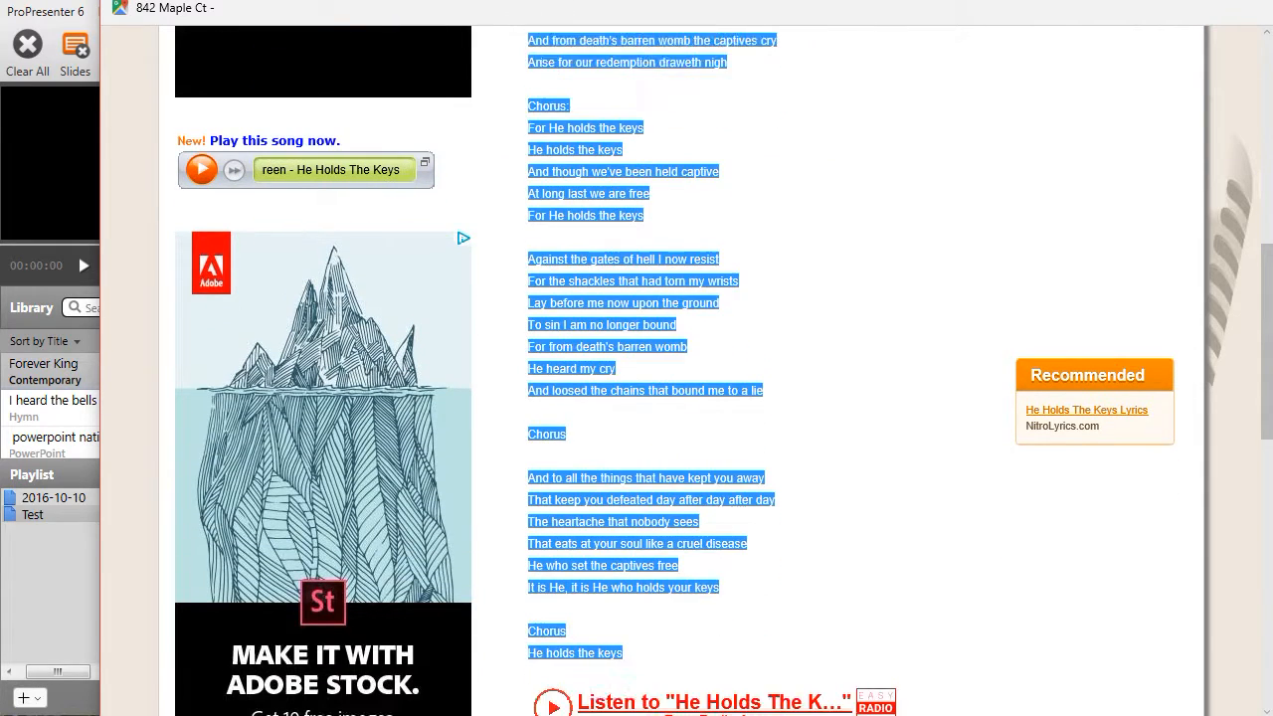
{"action": "scroll", "scroll_direction": "down", "scroll_amount": 3}
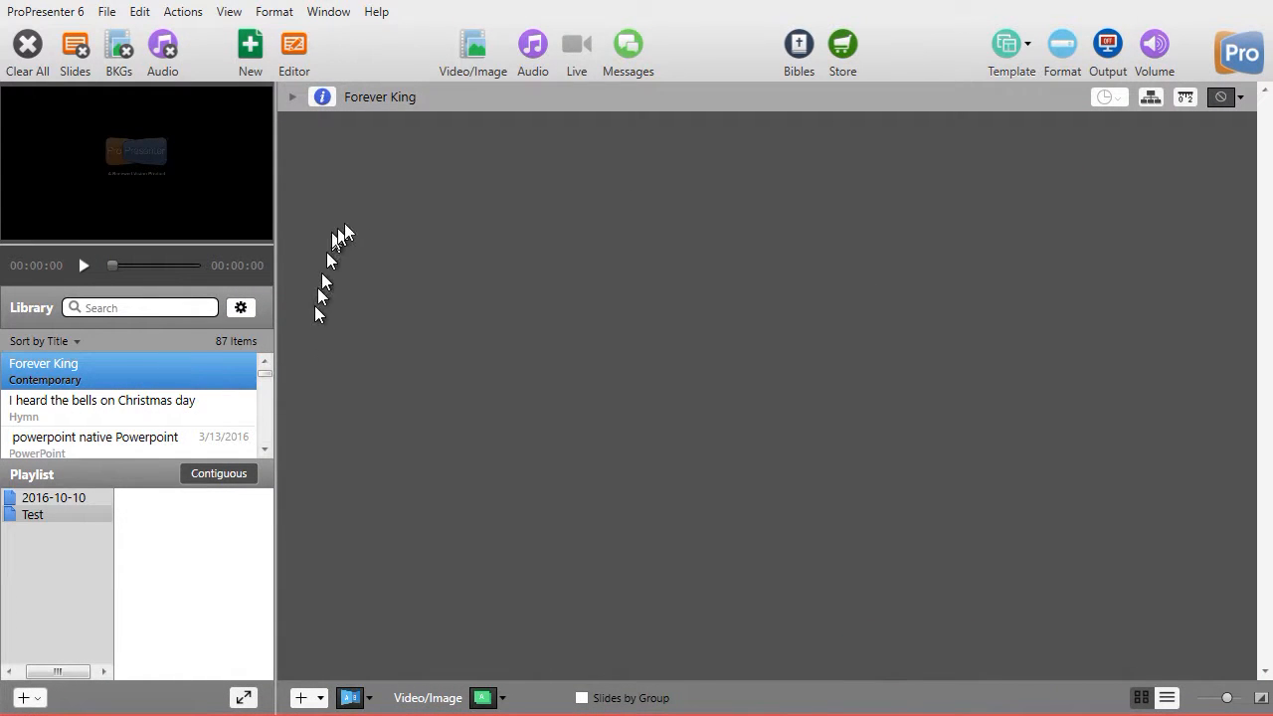
{"action": "mouse_move", "coordinate": [410, 215]}
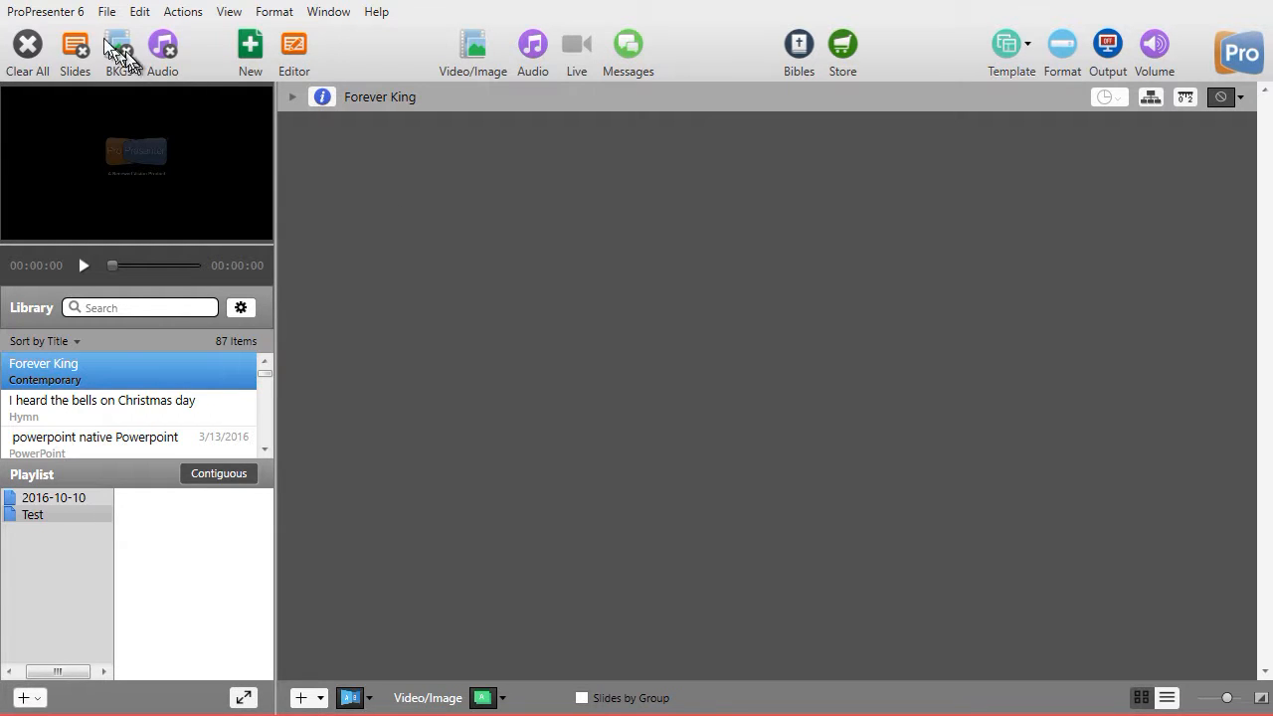
{"action": "left_click", "coordinate": [106, 12]}
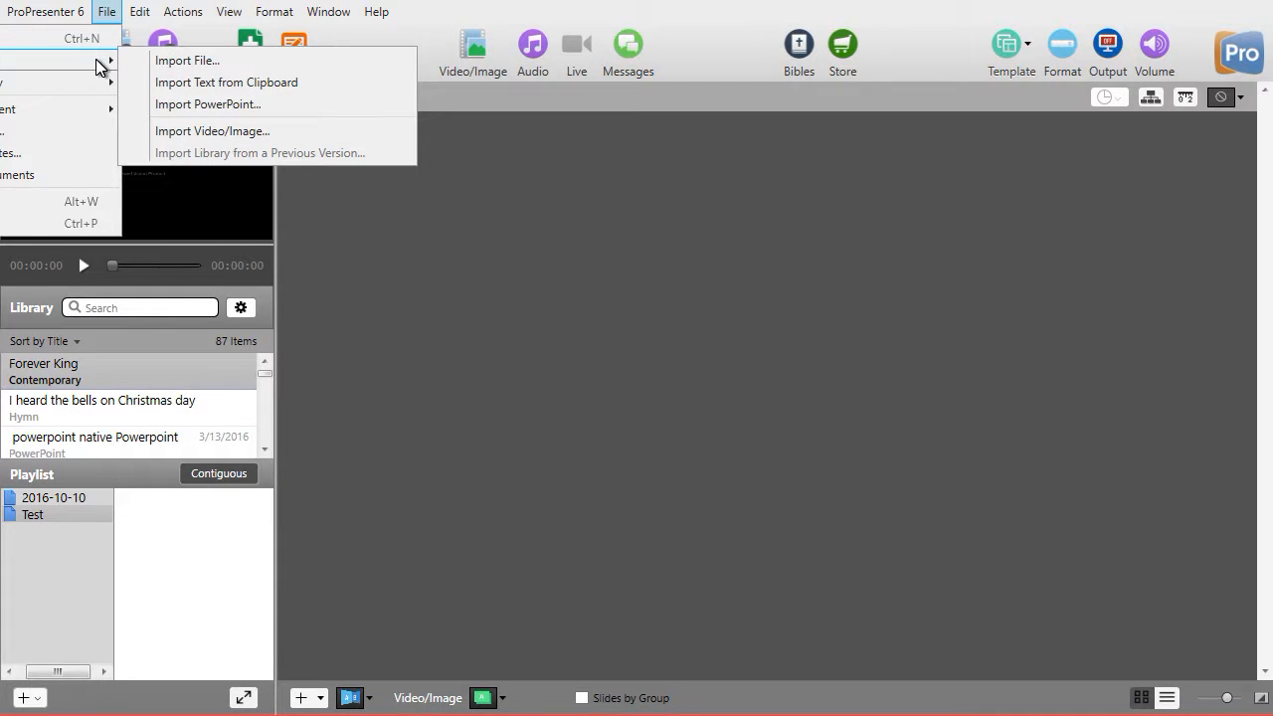
{"action": "mouse_move", "coordinate": [289, 103]}
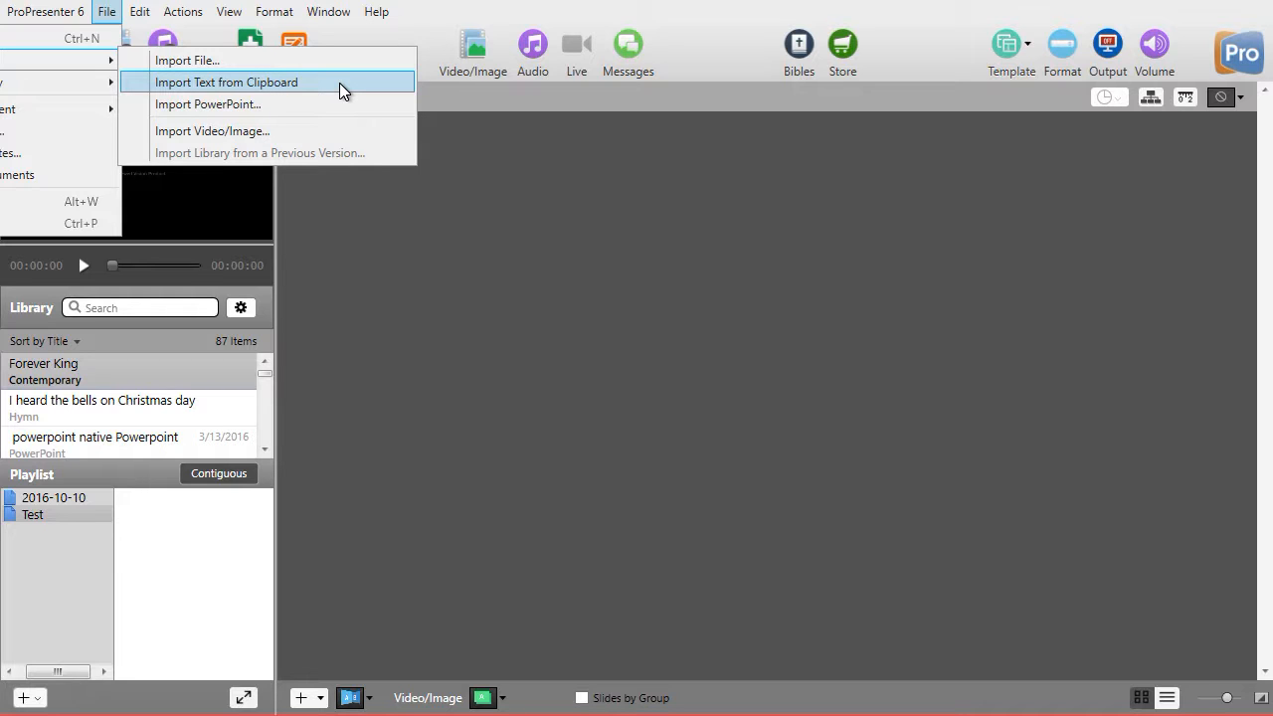
Start Import Text from Clipboard to bring the copied lyrics in as slides
{"action": "left_click", "coordinate": [227, 81]}
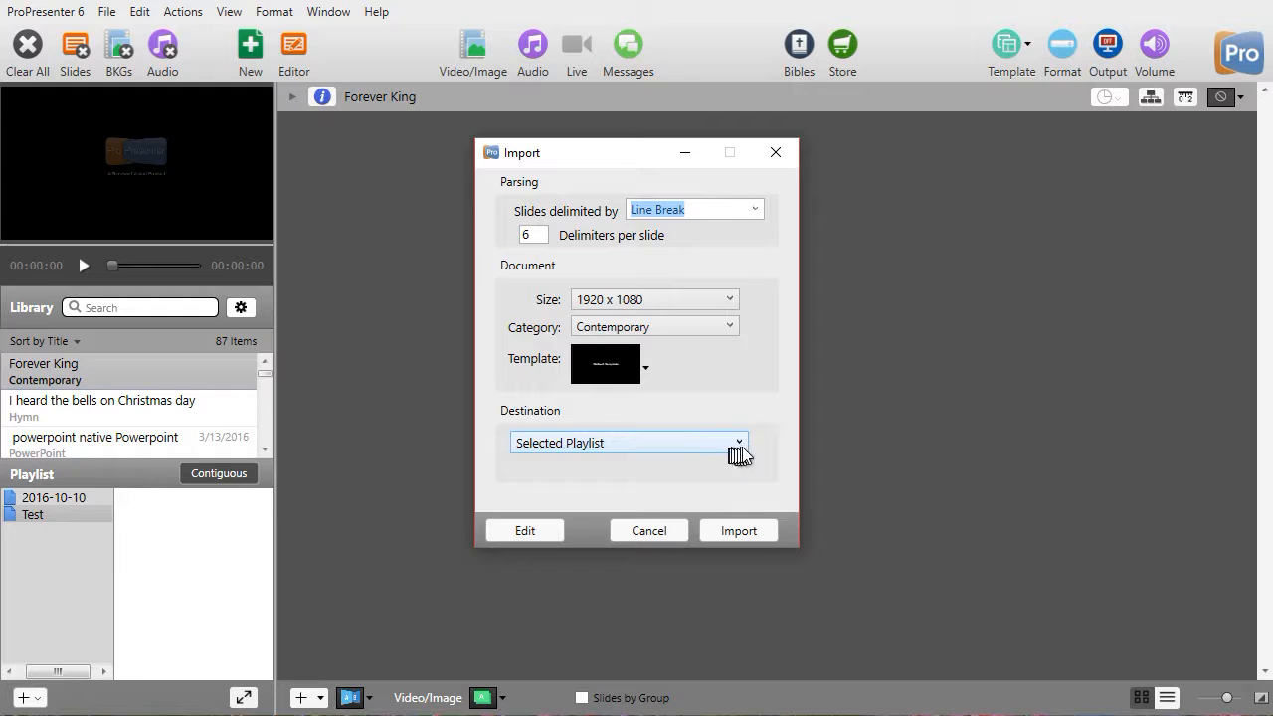
Send the import to the Selected Playlist with six line breaks per slide and enter the lyric editor
{"action": "left_click", "coordinate": [628, 441]}
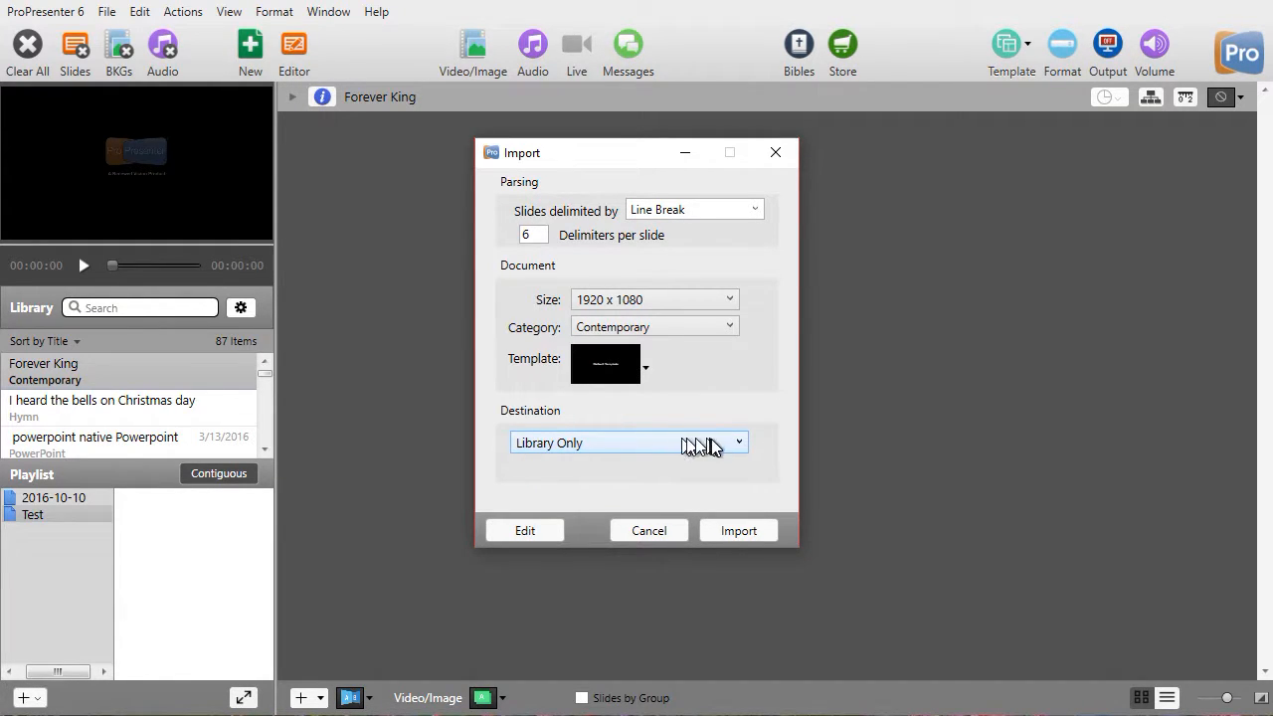
{"action": "left_click", "coordinate": [628, 441]}
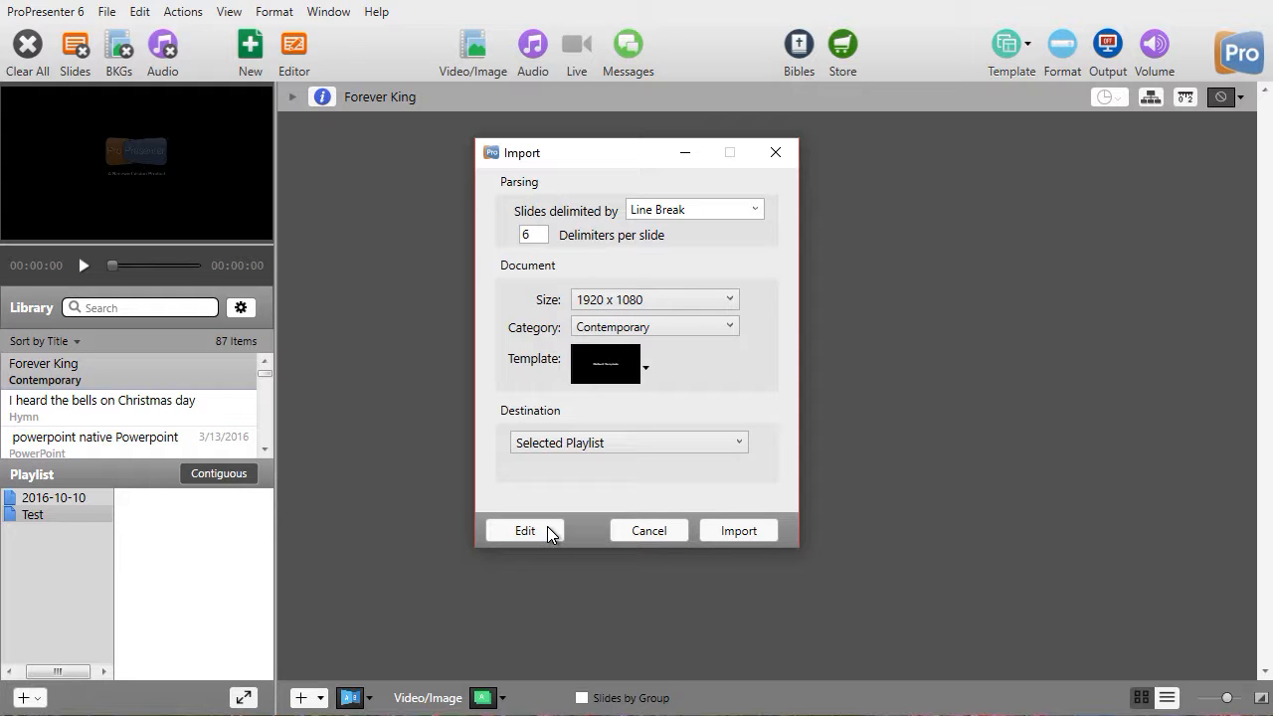
{"action": "left_click", "coordinate": [525, 529]}
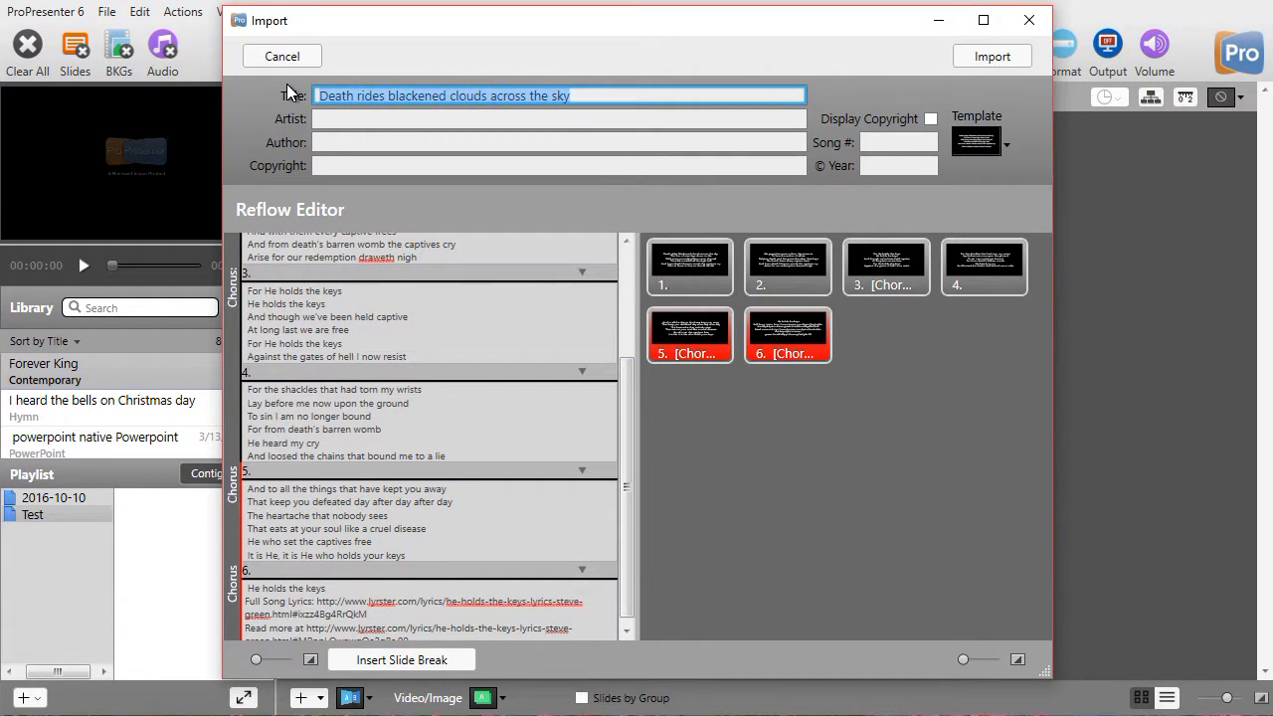
Title the song 'He Holds the Keys', review the six slides, and confirm the import
{"action": "type", "text": "H"}
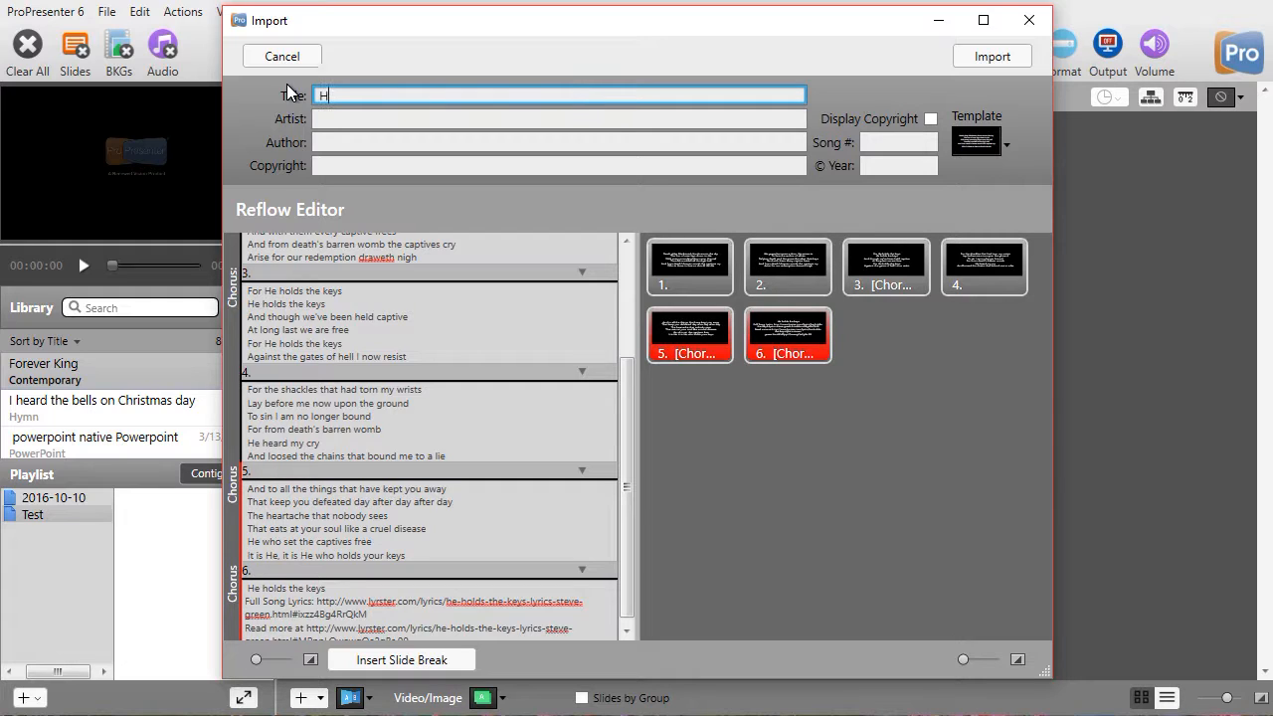
{"action": "type", "text": "e Holds the"}
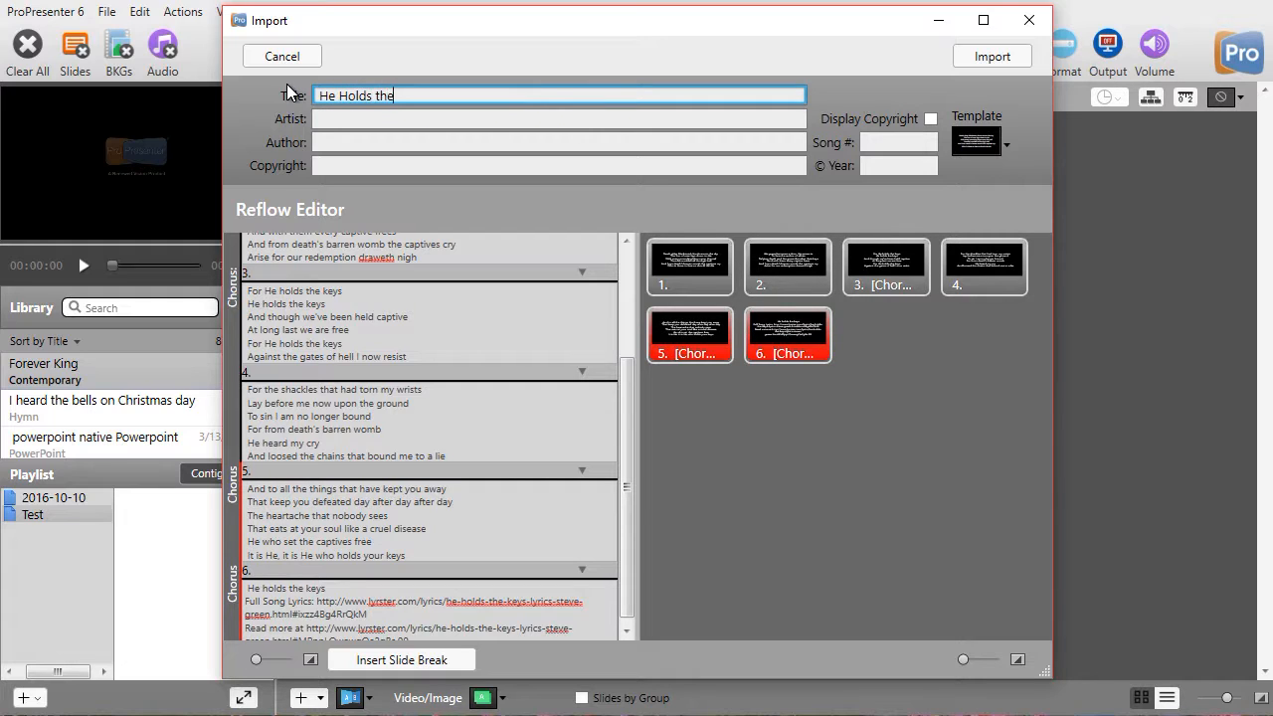
{"action": "type", "text": "Keys"}
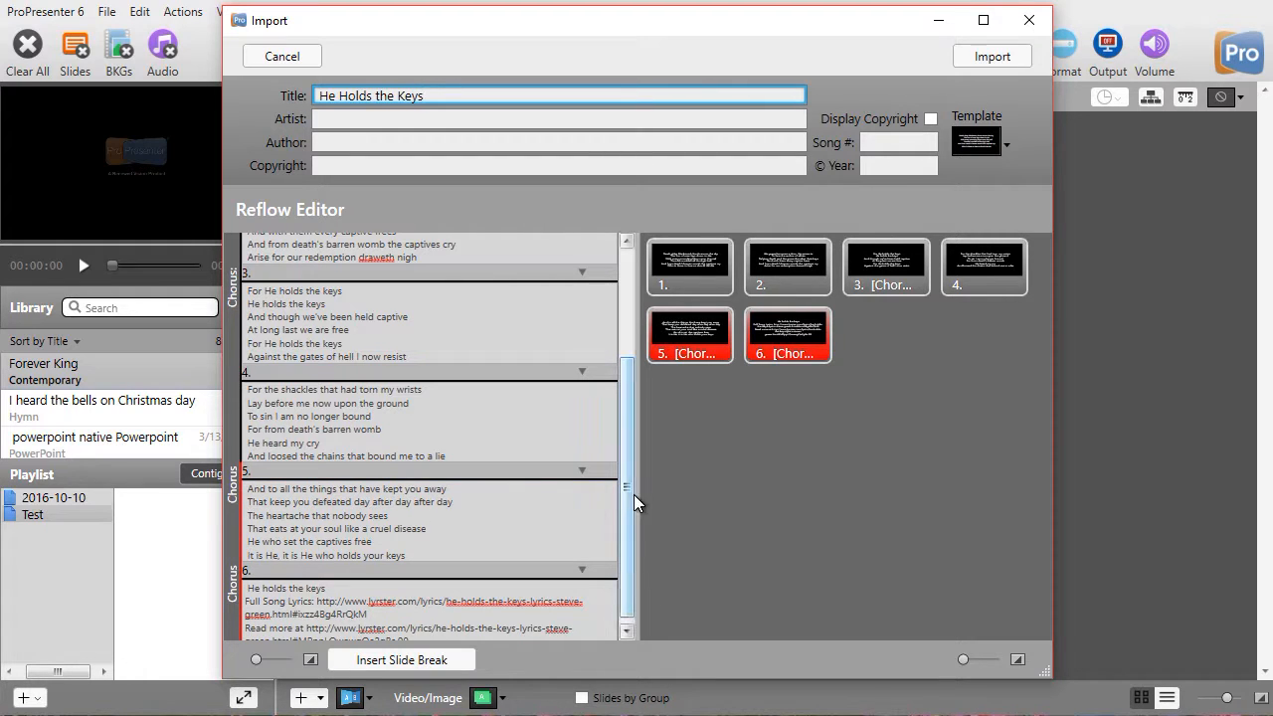
{"action": "scroll", "scroll_direction": "down", "scroll_amount": 3}
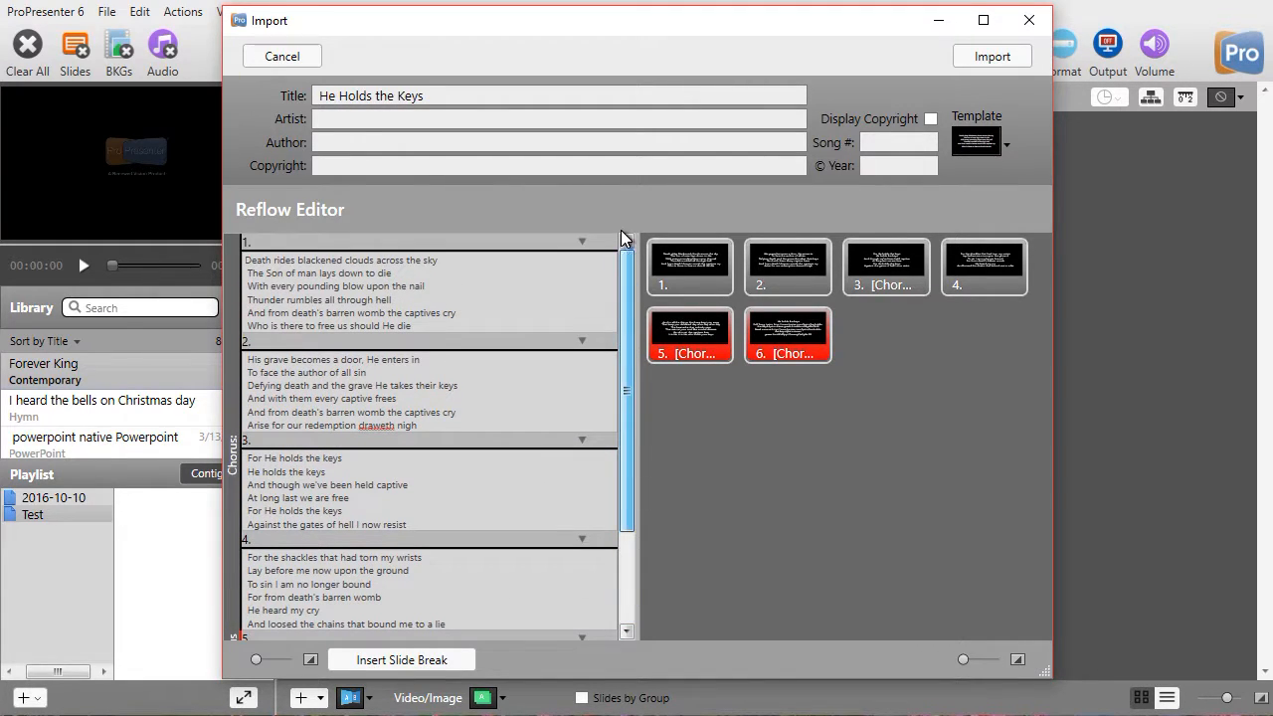
{"action": "left_click", "coordinate": [418, 288]}
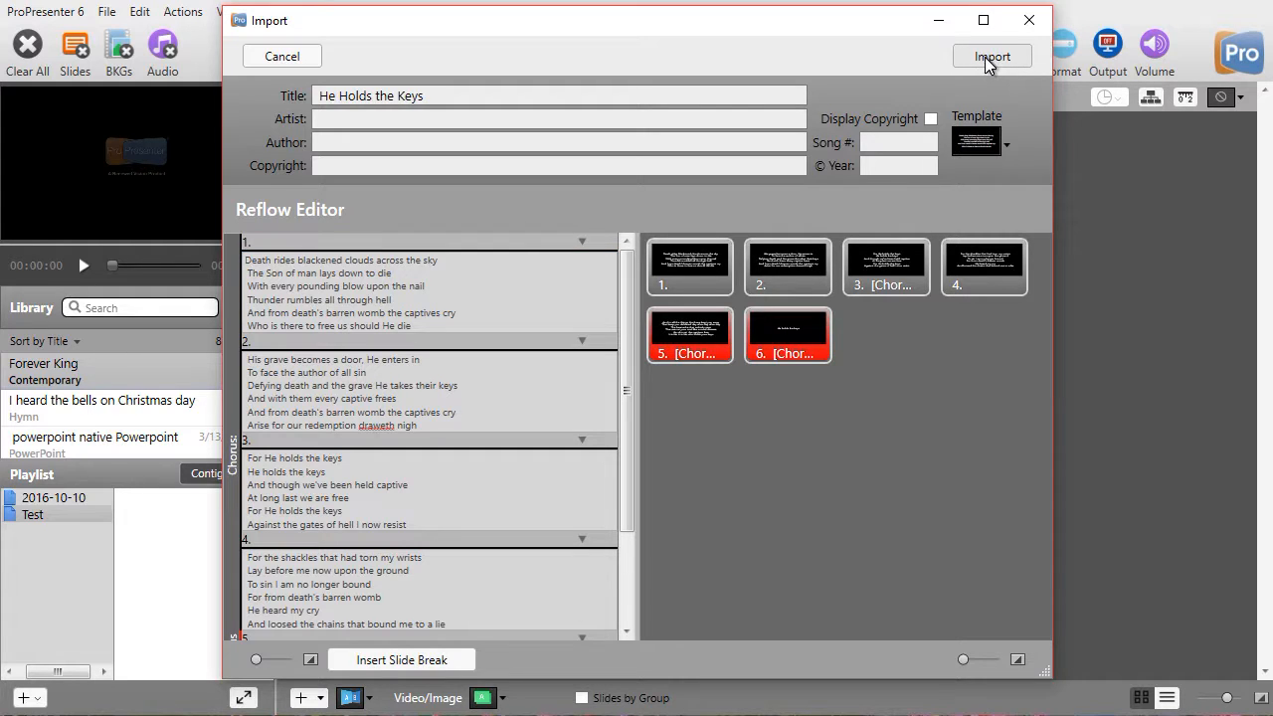
{"action": "left_click", "coordinate": [991, 56]}
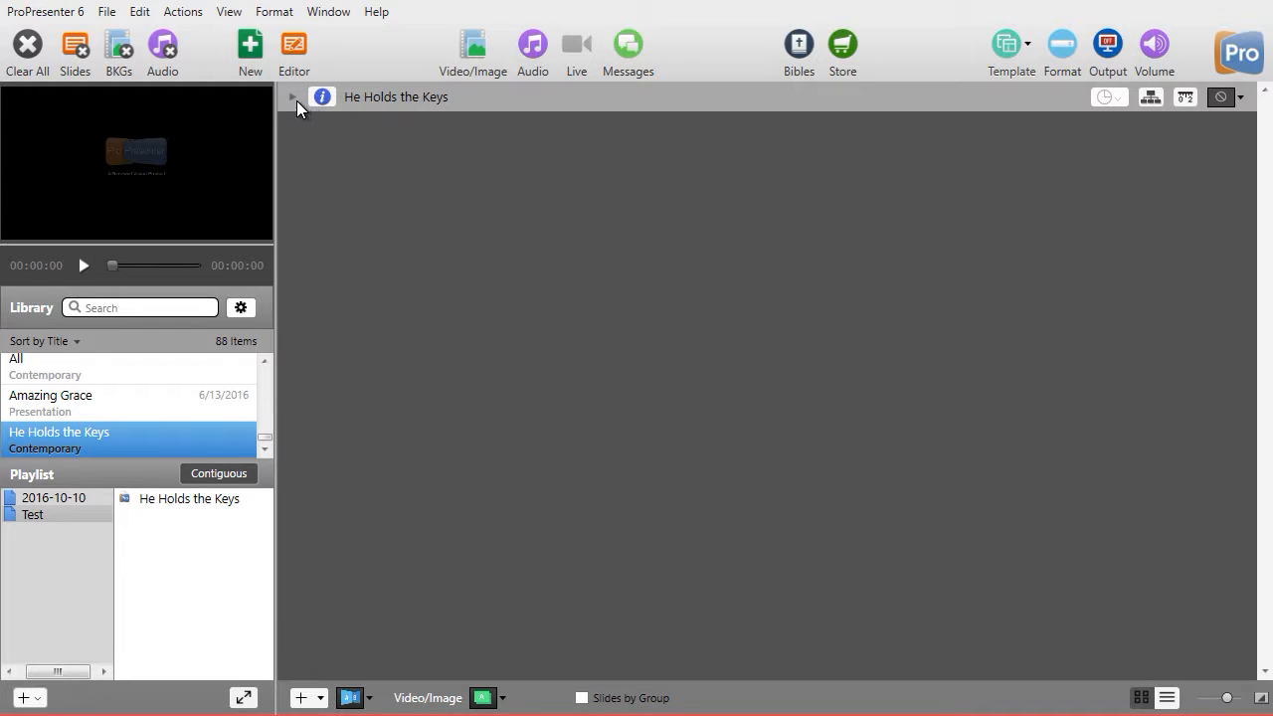
Reveal the song's info panel showing its title details and six lyric slides
{"action": "left_click", "coordinate": [293, 96]}
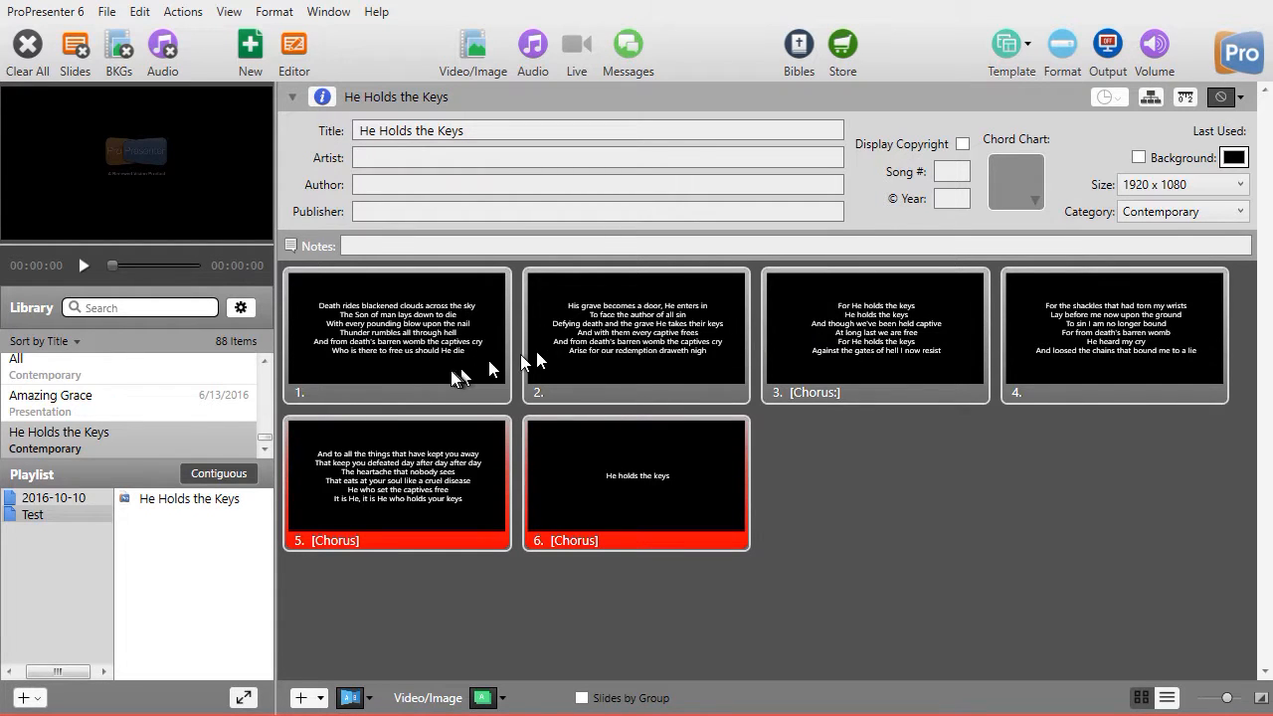
{"action": "mouse_move", "coordinate": [633, 370]}
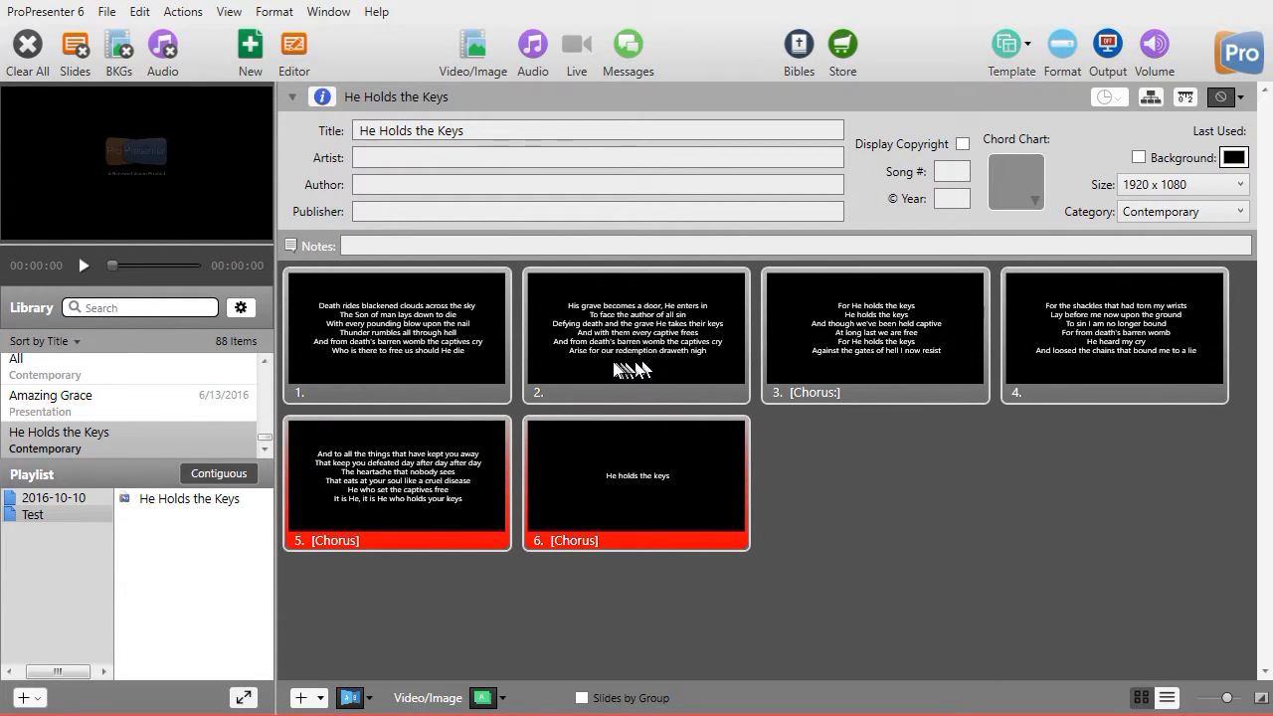
{"action": "mouse_move", "coordinate": [467, 342]}
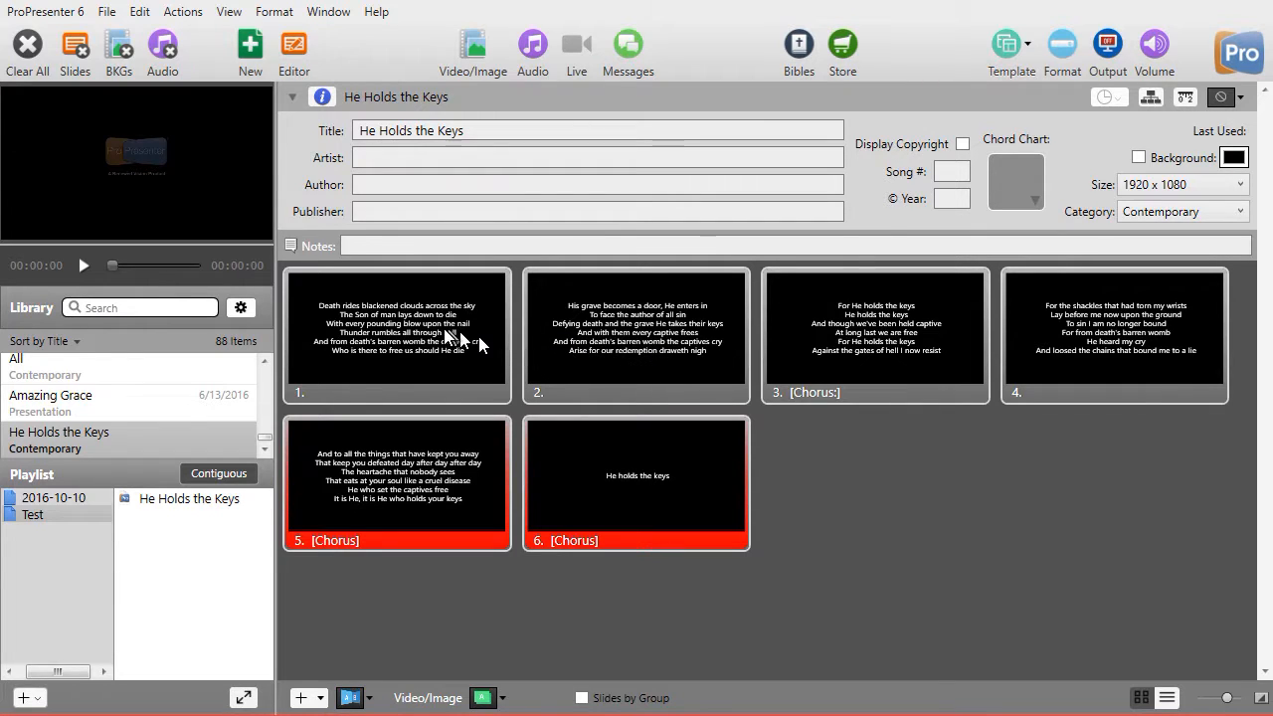
{"action": "mouse_move", "coordinate": [436, 329]}
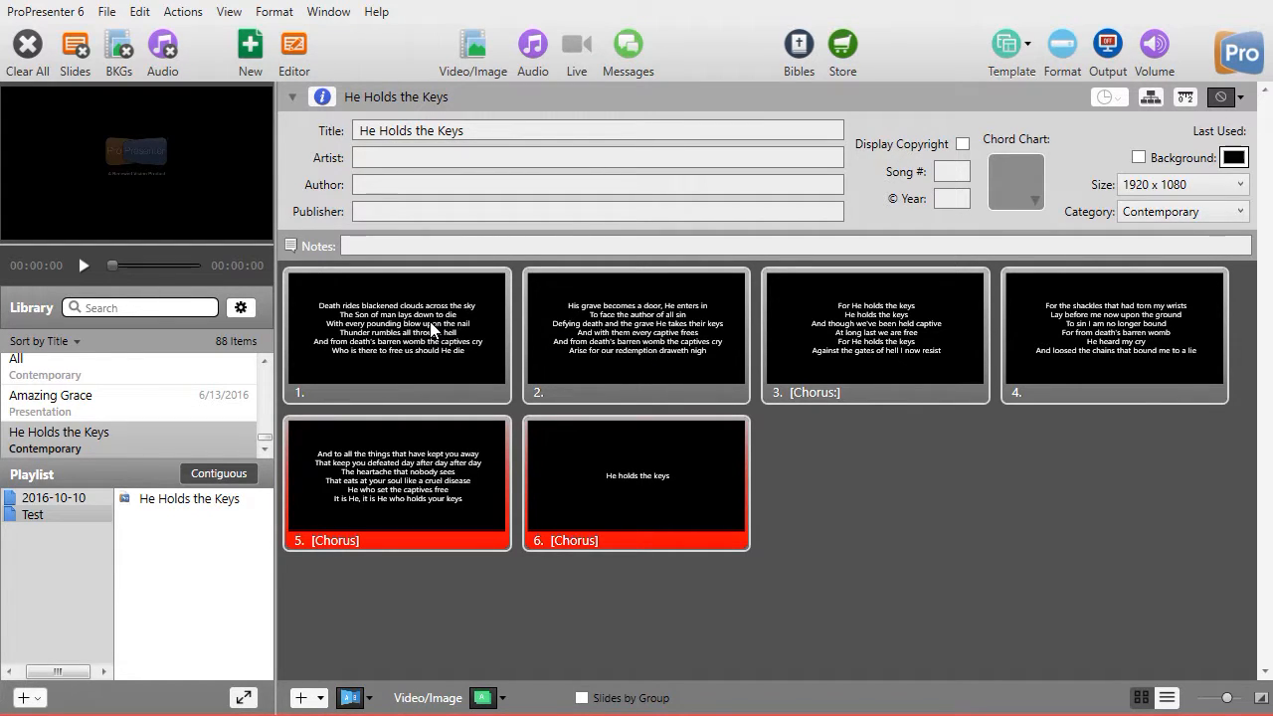